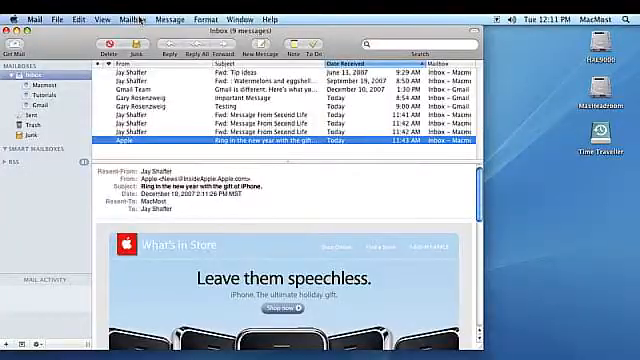
Step: Start a new smart mailbox from the Mailbox menu for the selected Apple message
left_click(140, 18)
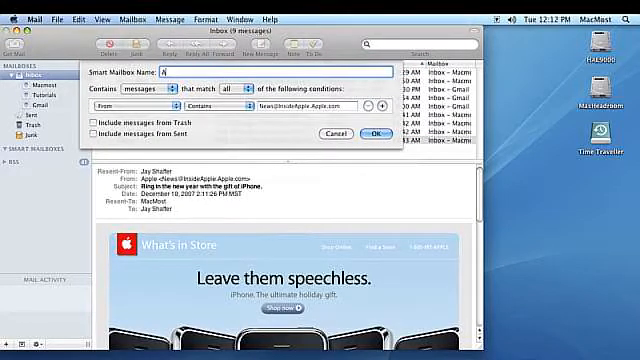
Step: Name the smart mailbox 'Apple Mail' and keep matching set to all conditions
type("Apple Ma")
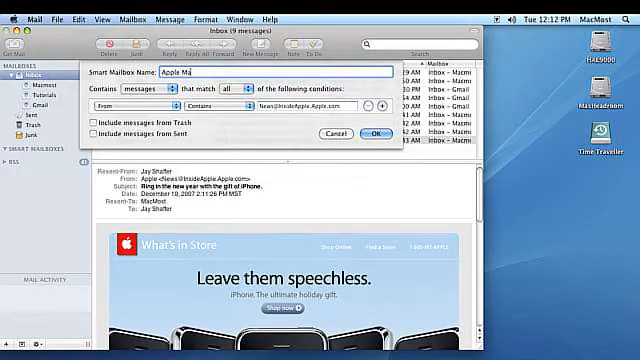
type("l")
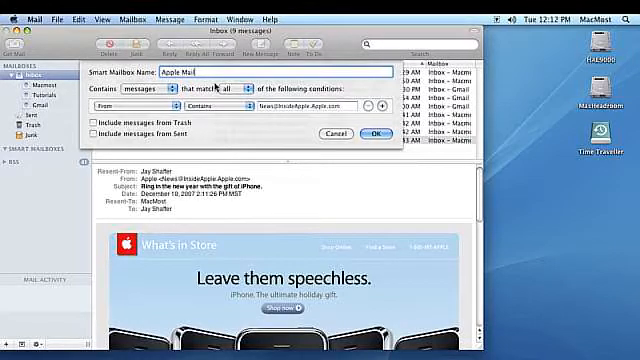
left_click(222, 89)
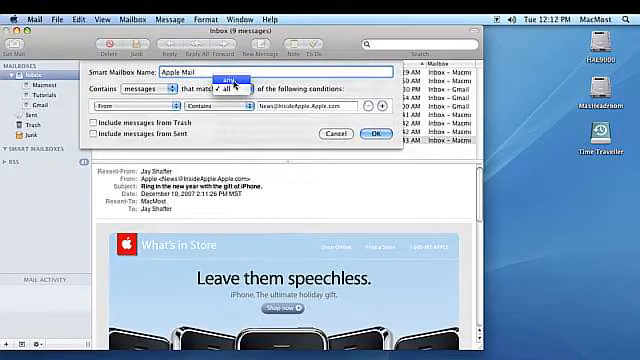
left_click(225, 89)
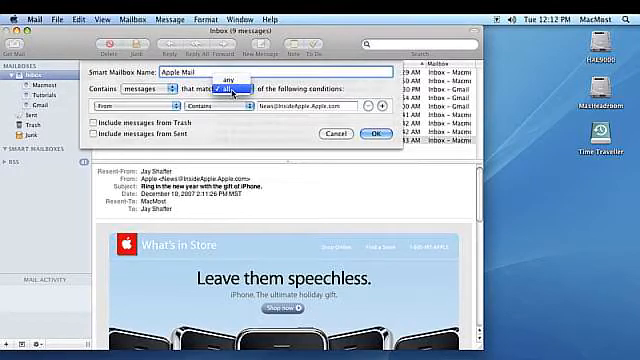
left_click(228, 88)
type("Apple.com")
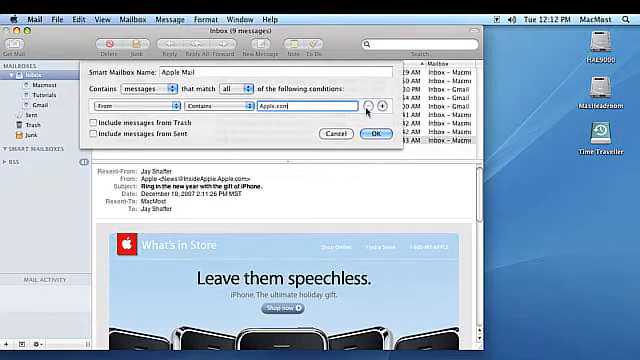
Step: Add a second rule requiring Message Type is Mail, alongside From contains Apple.com
left_click(390, 107)
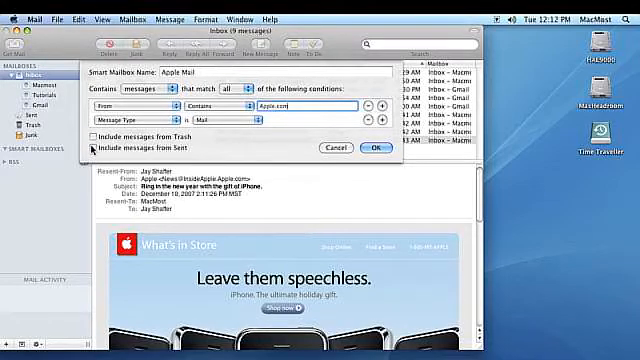
Step: Leave Trash and Sent messages excluded and save the Apple Mail smart mailbox
left_click(90, 148)
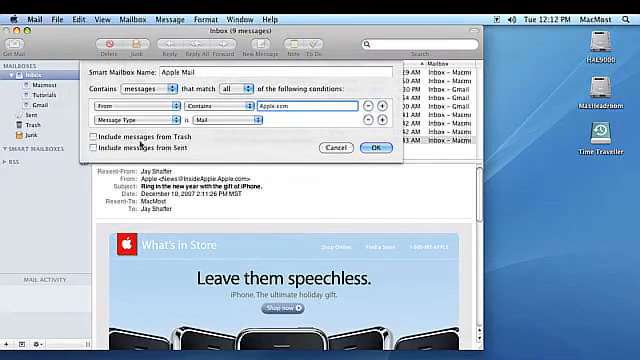
left_click(375, 148)
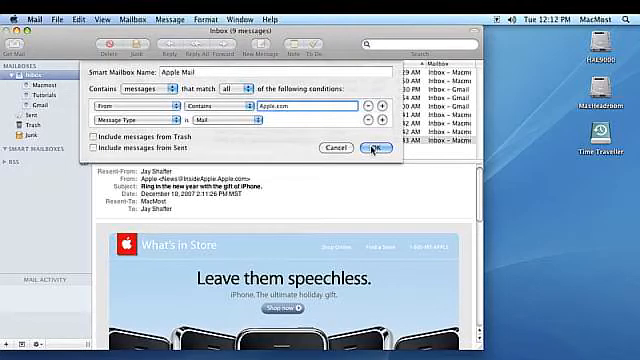